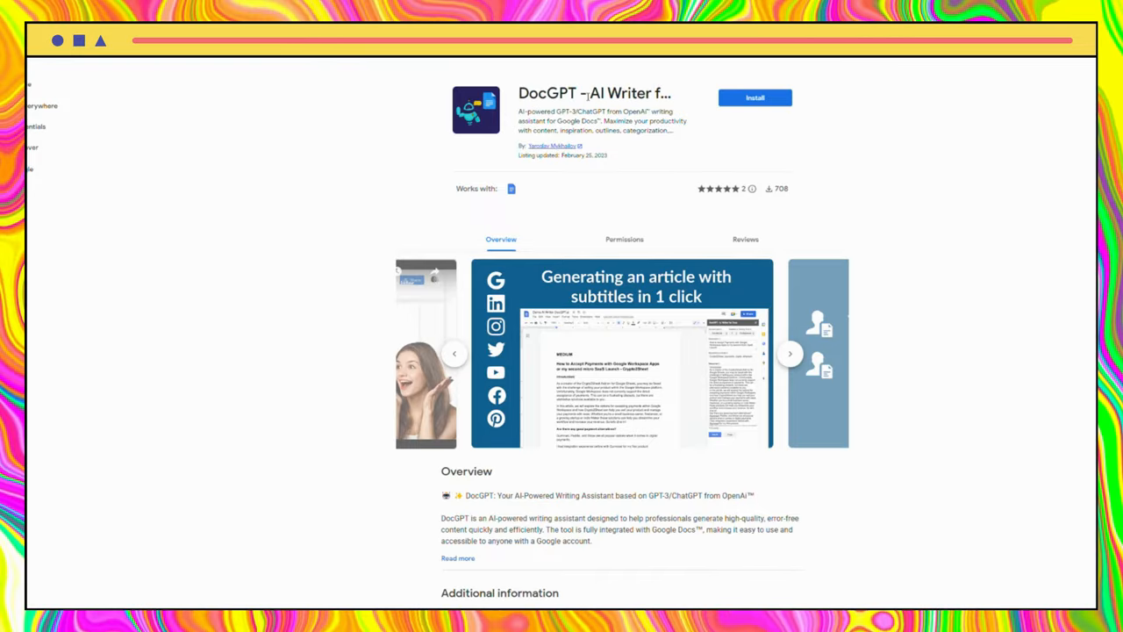
Step: Install the DocGPT - AI Writer for Docs add-on and approve its permission request
left_click(755, 99)
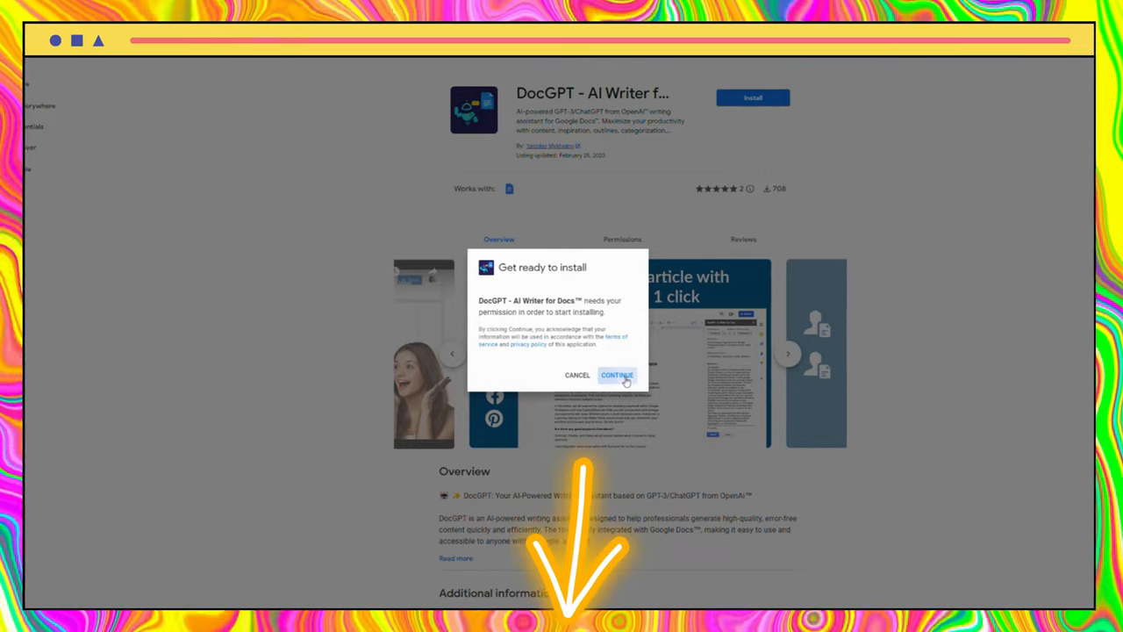
left_click(618, 376)
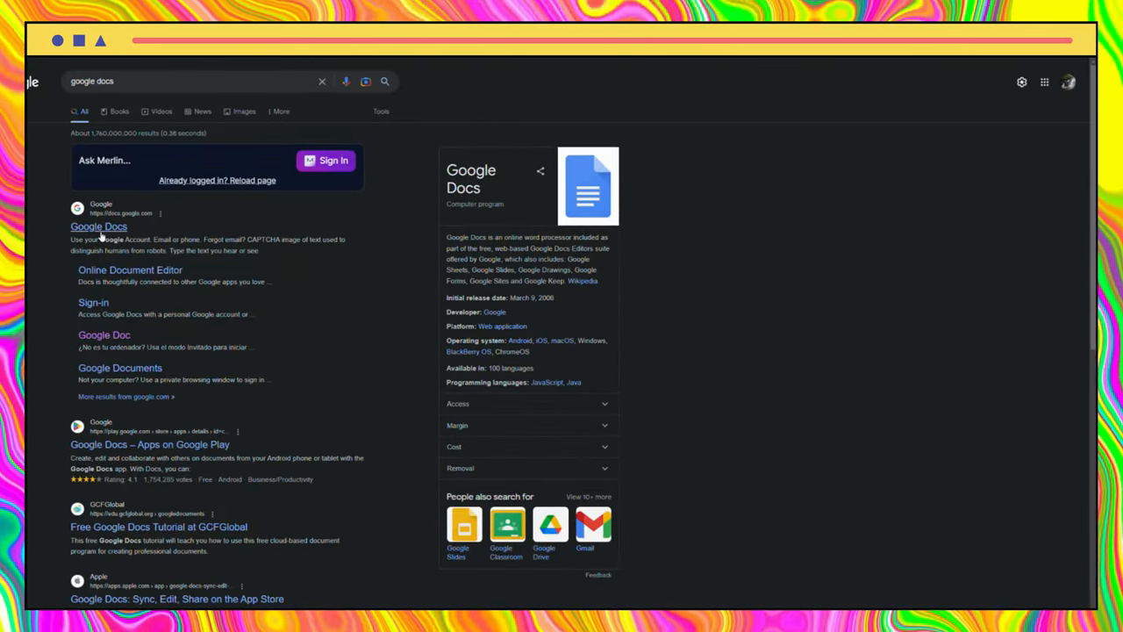
Step: Create a blank Google Docs document and bring up the Extensions menu for DocGPT
left_click(92, 235)
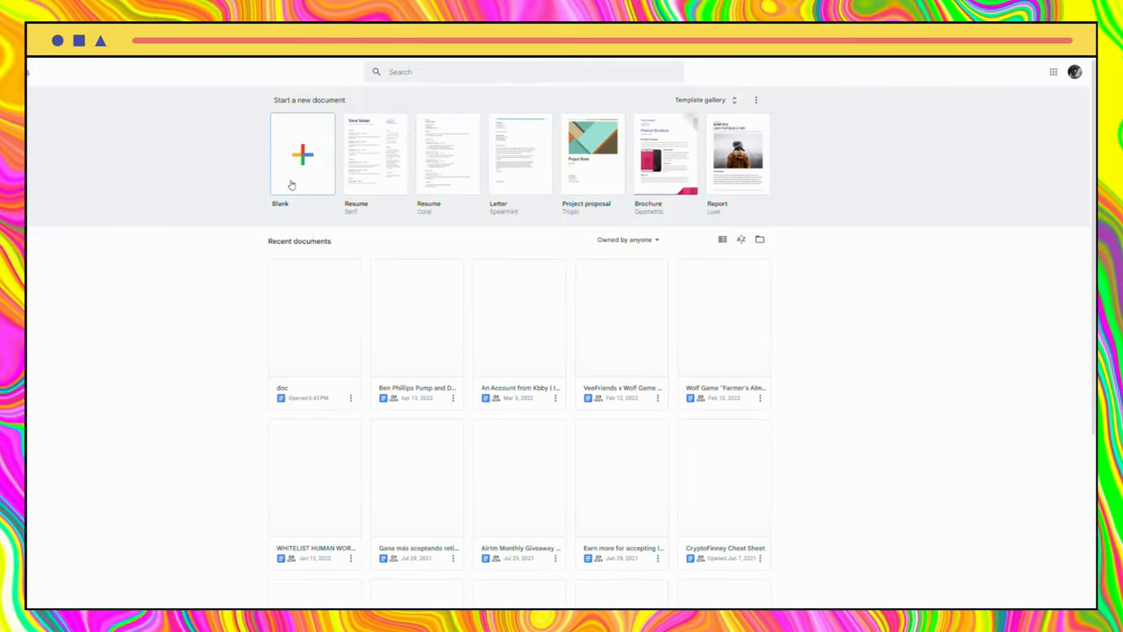
left_click(302, 154)
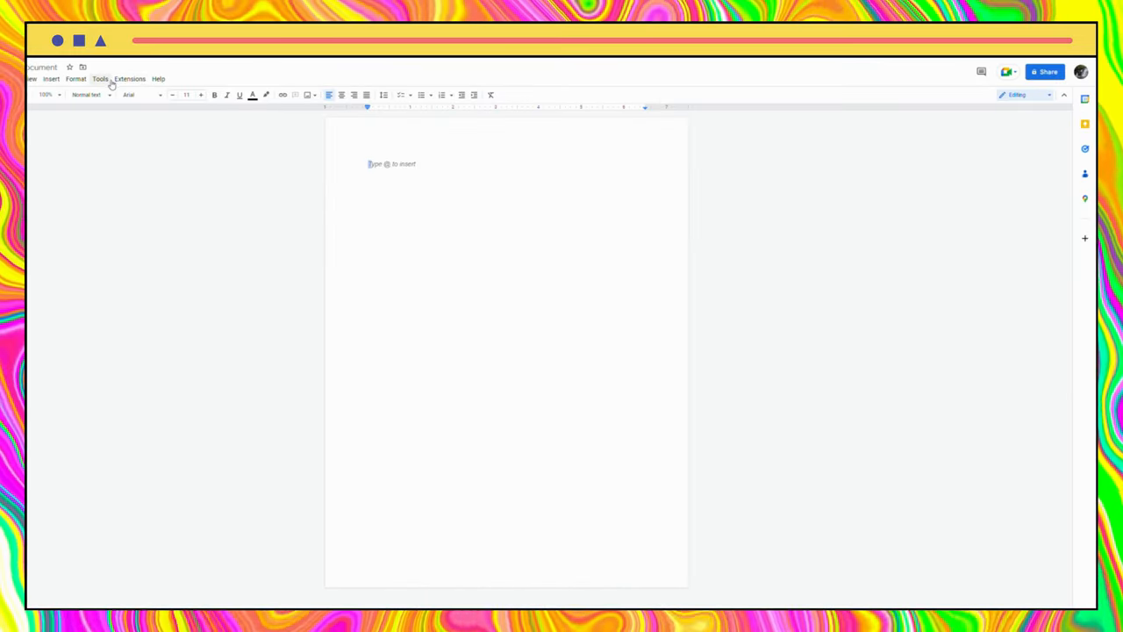
left_click(130, 77)
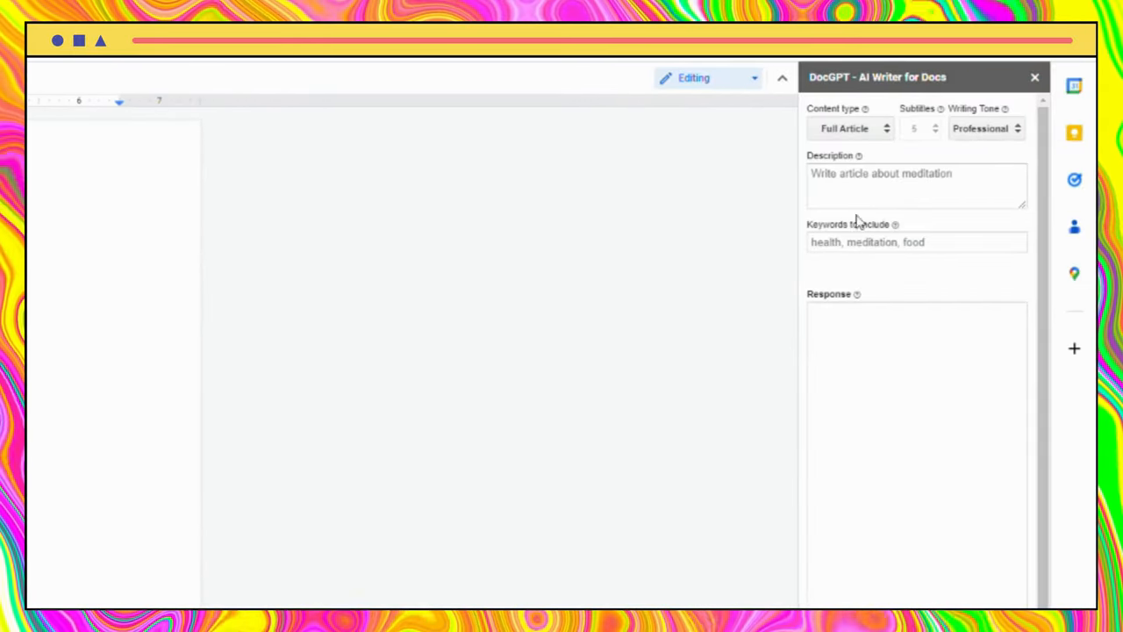
Step: Review the DocGPT content types and keep Full Article selected for the nfts crypto article
left_click(912, 184)
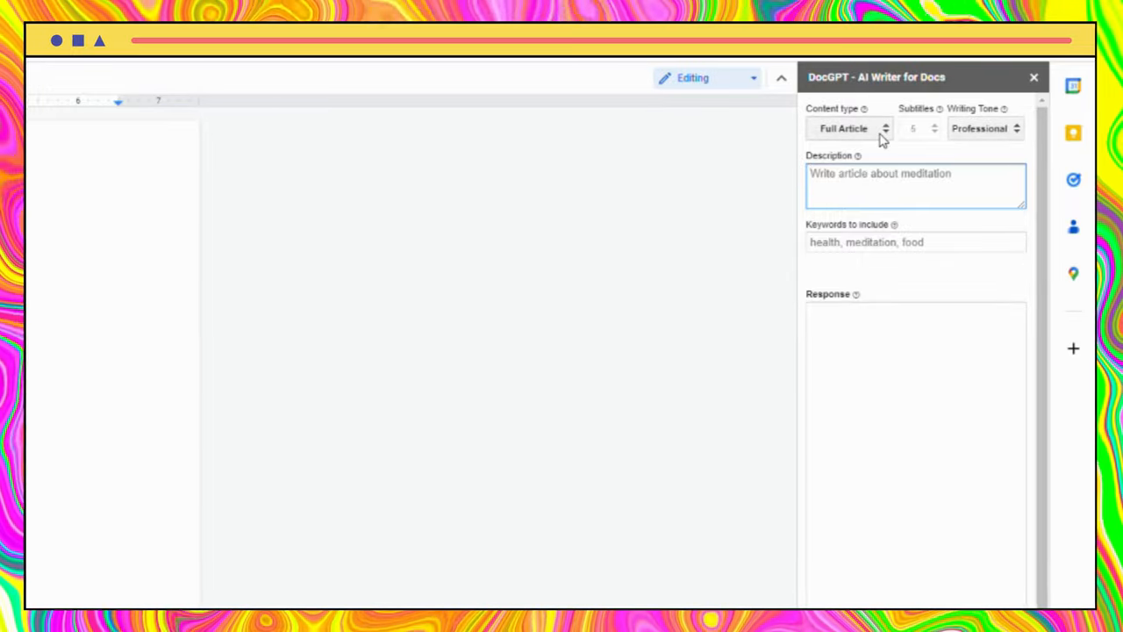
left_click(844, 130)
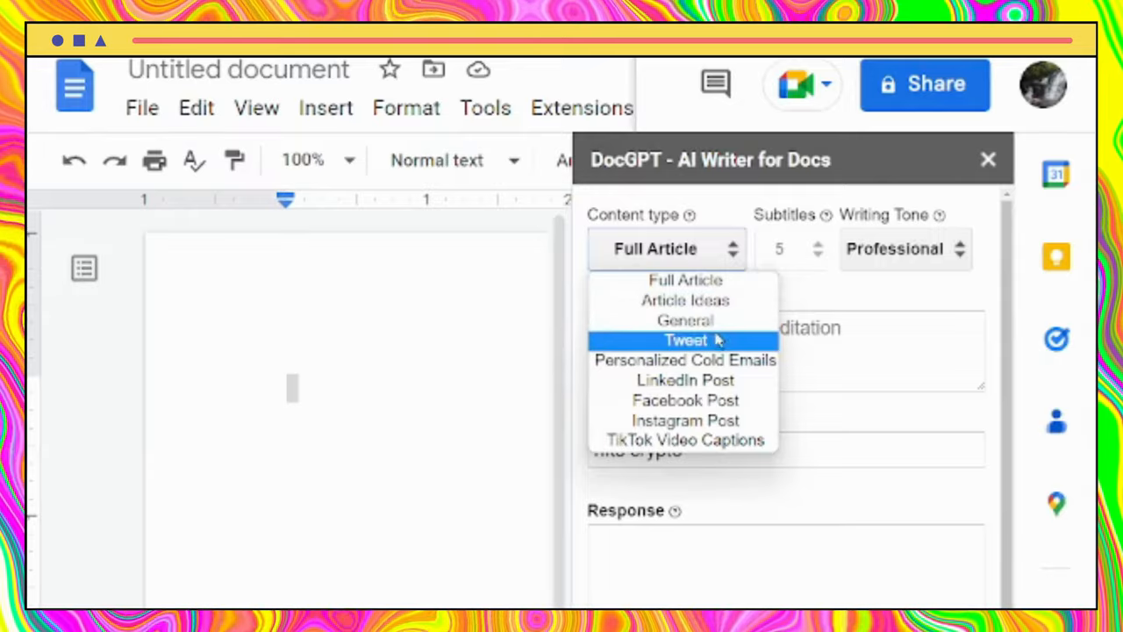
mouse_move(685, 281)
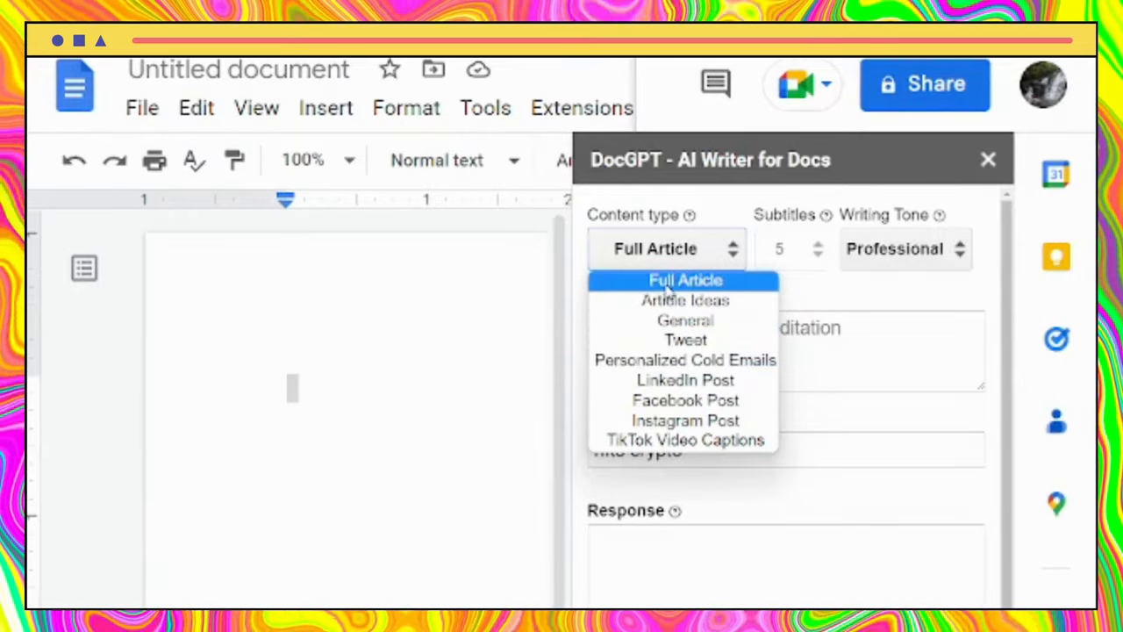
left_click(685, 281)
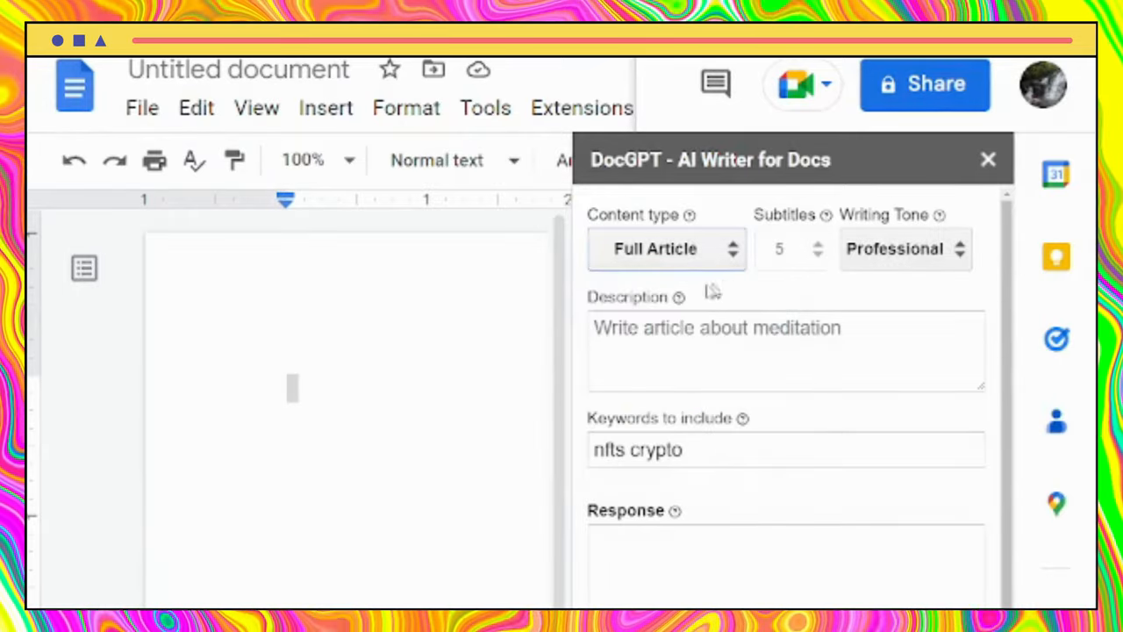
left_click(665, 249)
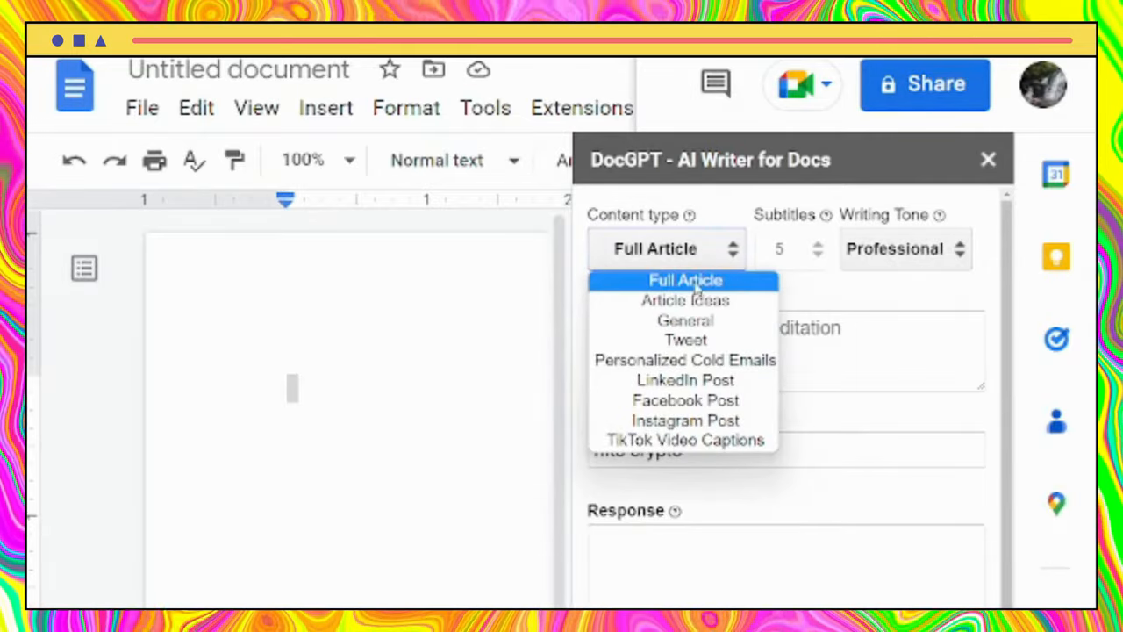
mouse_move(684, 380)
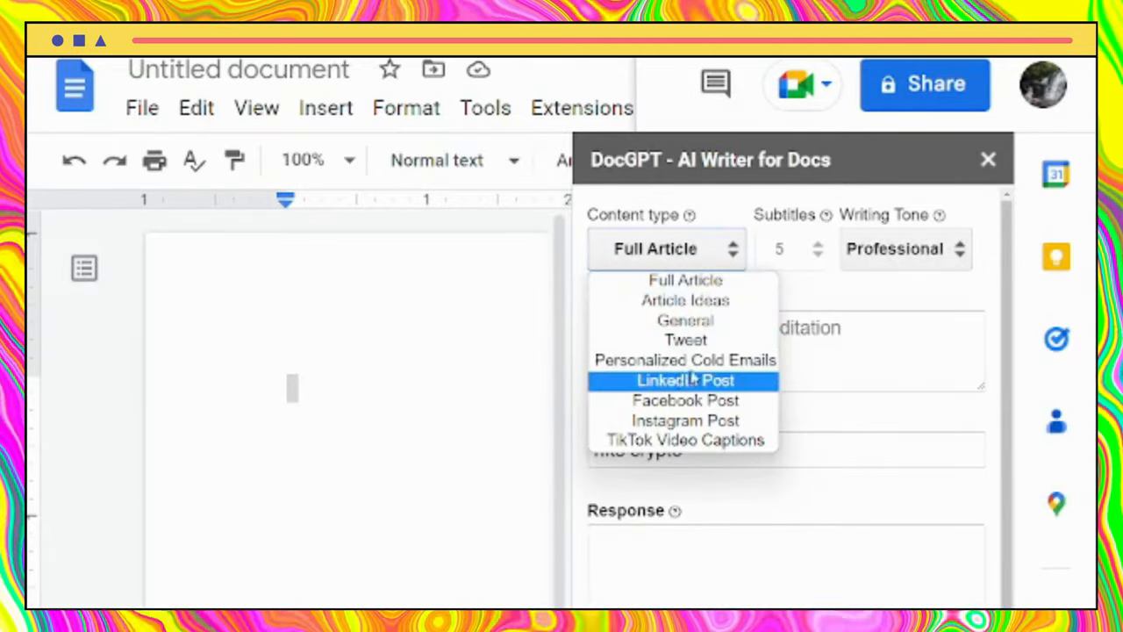
mouse_move(684, 400)
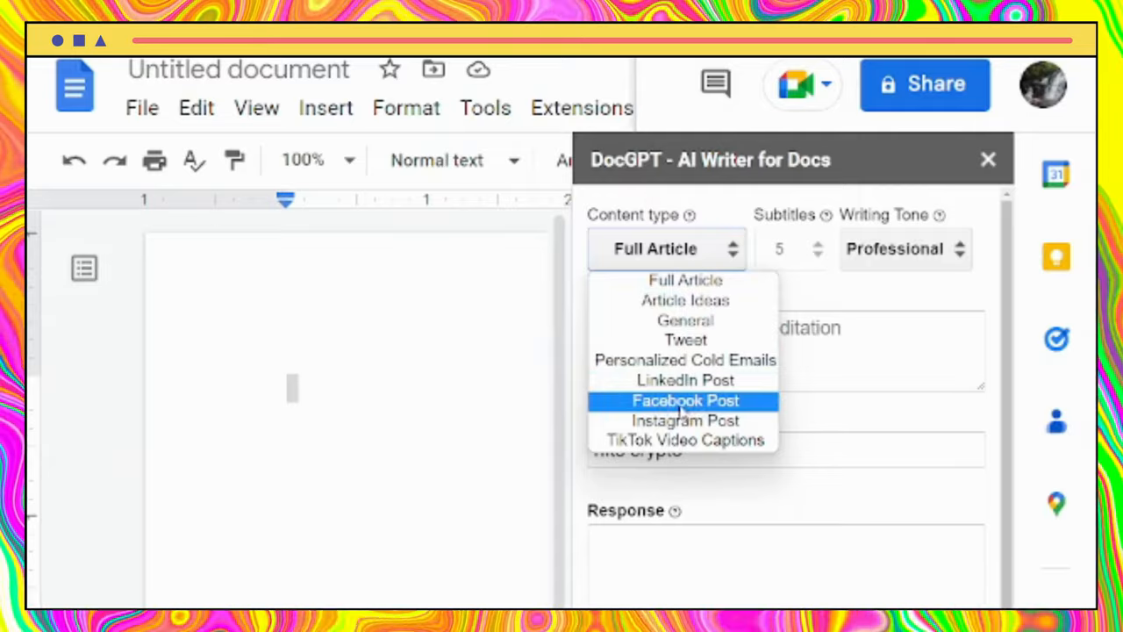
mouse_move(685, 281)
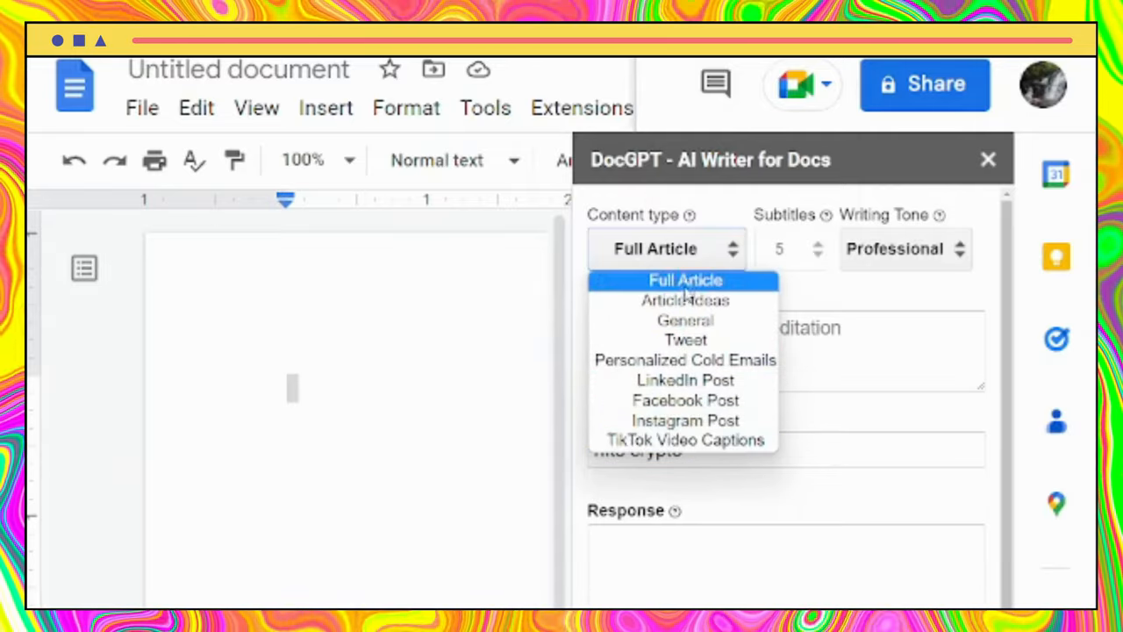
left_click(684, 279)
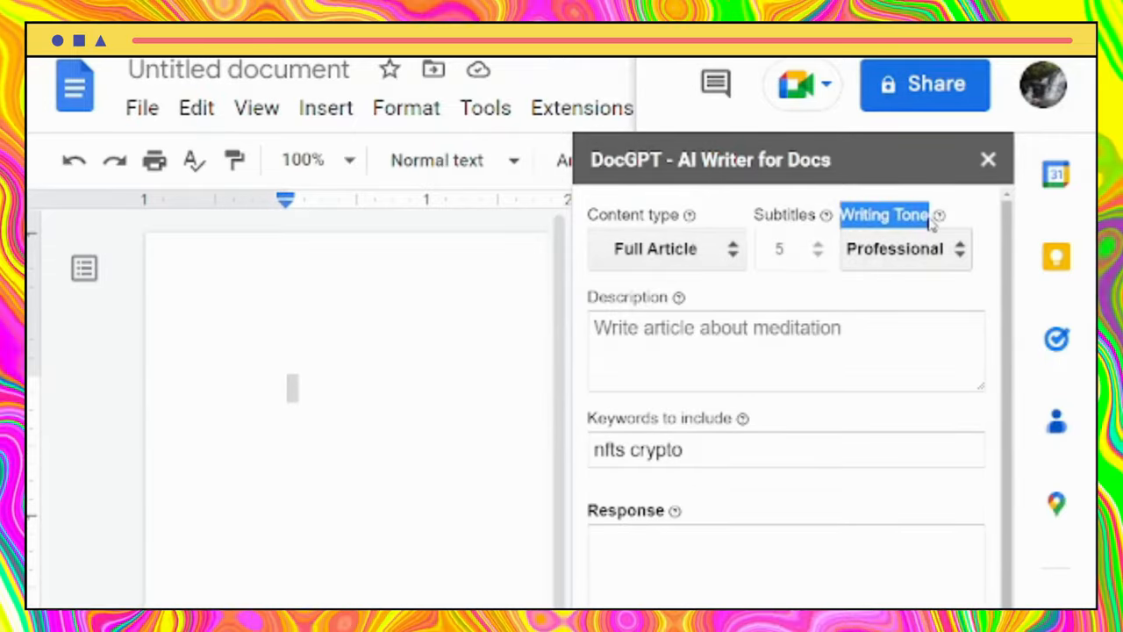
left_click(904, 250)
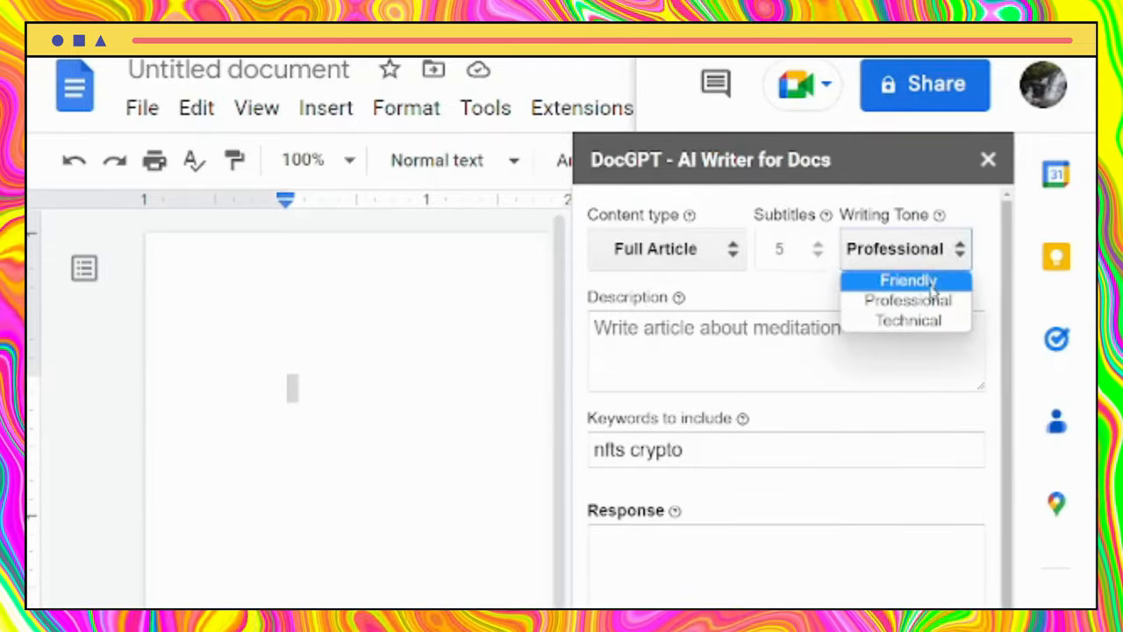
mouse_move(910, 301)
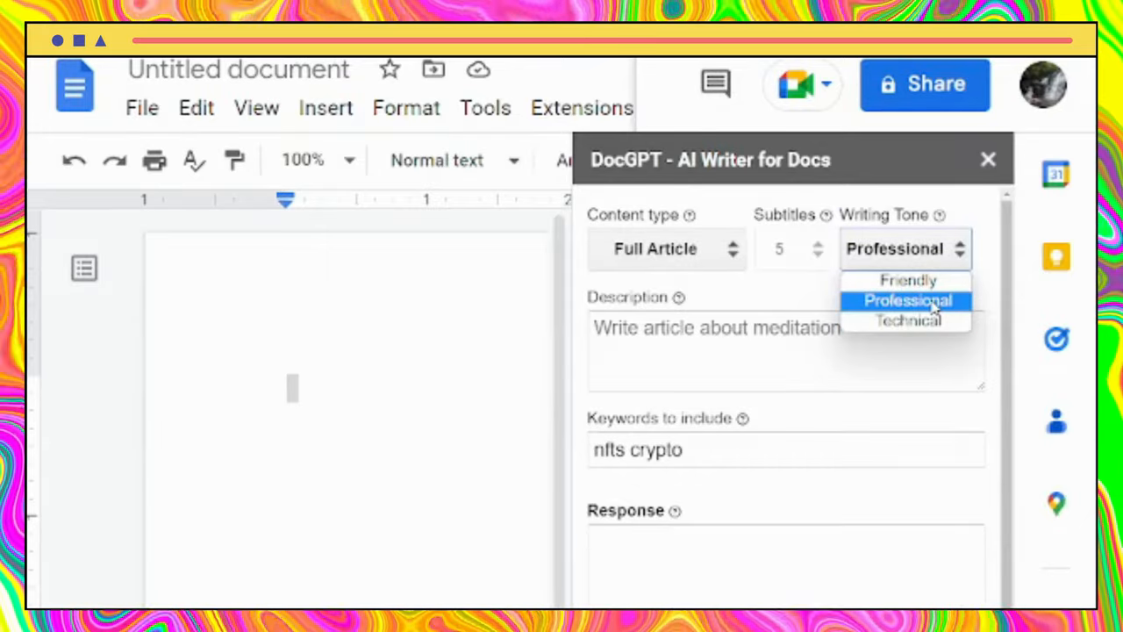
left_click(909, 300)
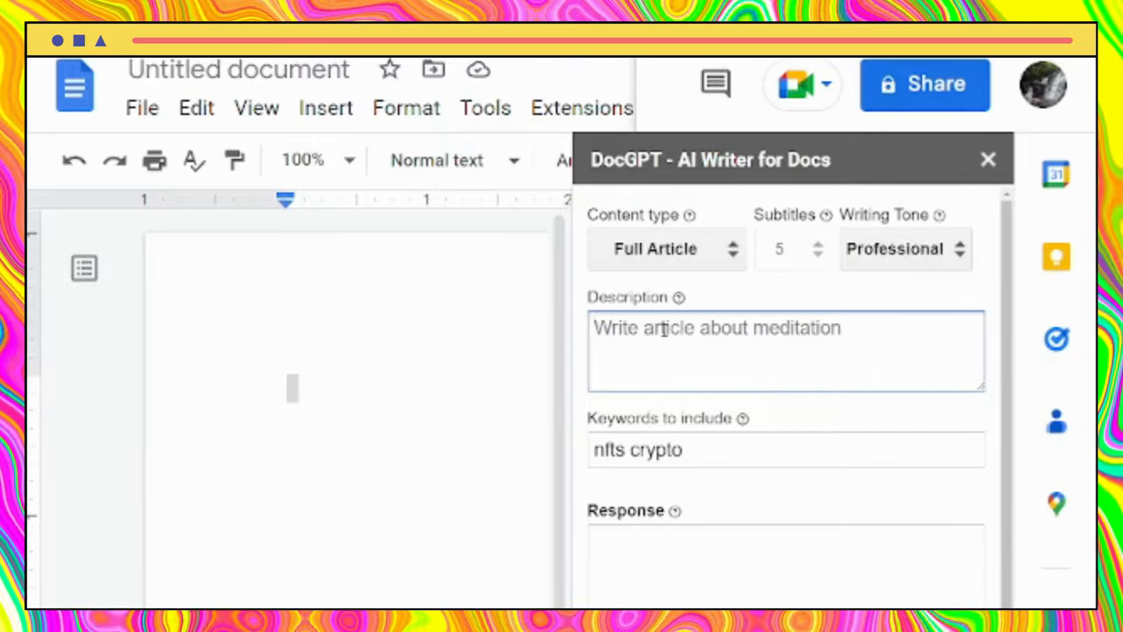
Step: Begin the article description with 'Whats' in the DocGPT Description field
type("Whats")
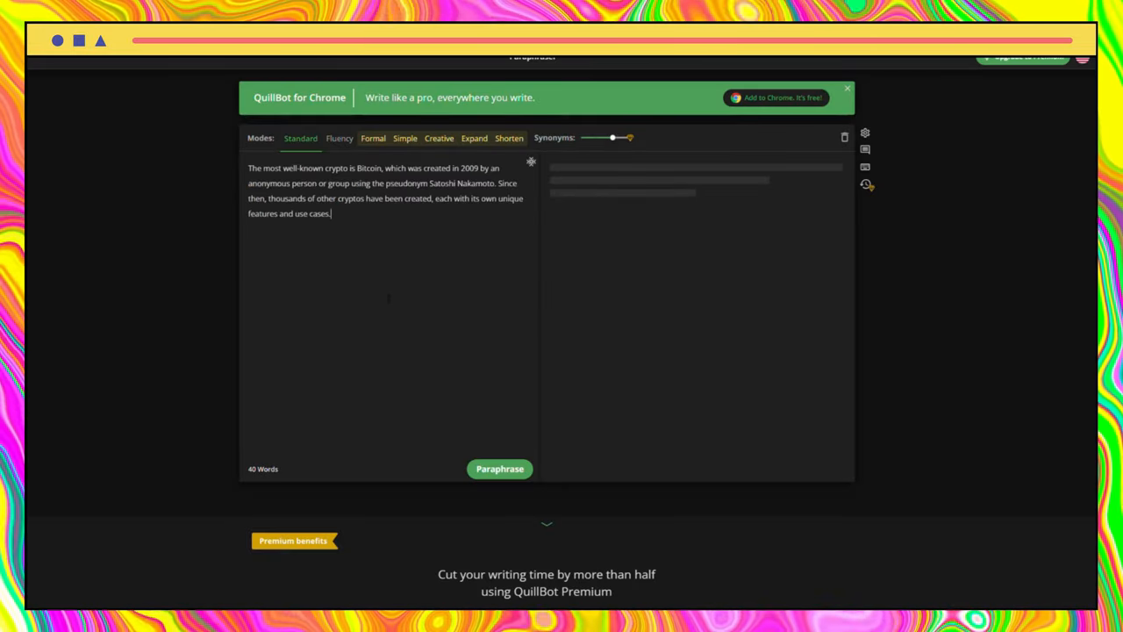
Step: Paraphrase the Bitcoin paragraph in Fluency mode with the Synonyms slider at its minimum
left_click(498, 468)
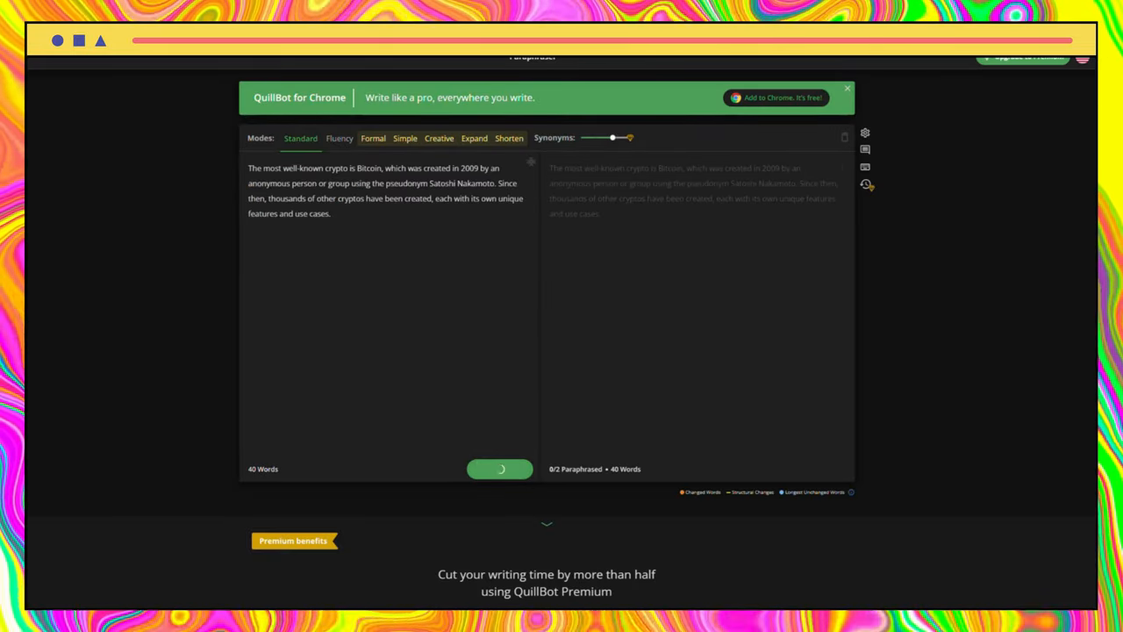
left_click(498, 469)
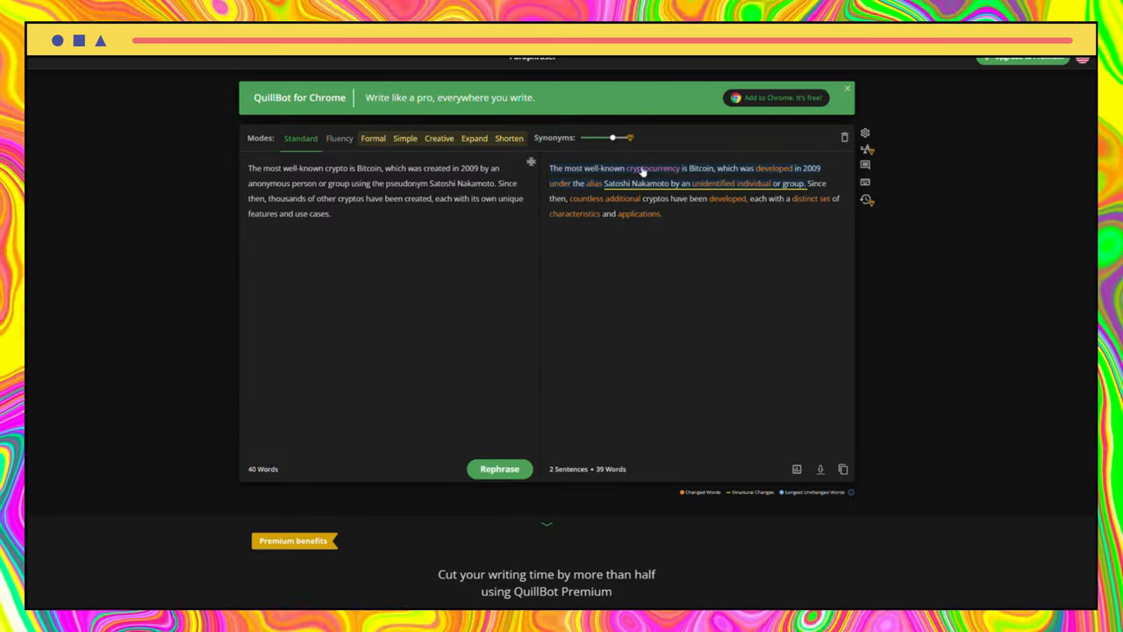
left_click(339, 137)
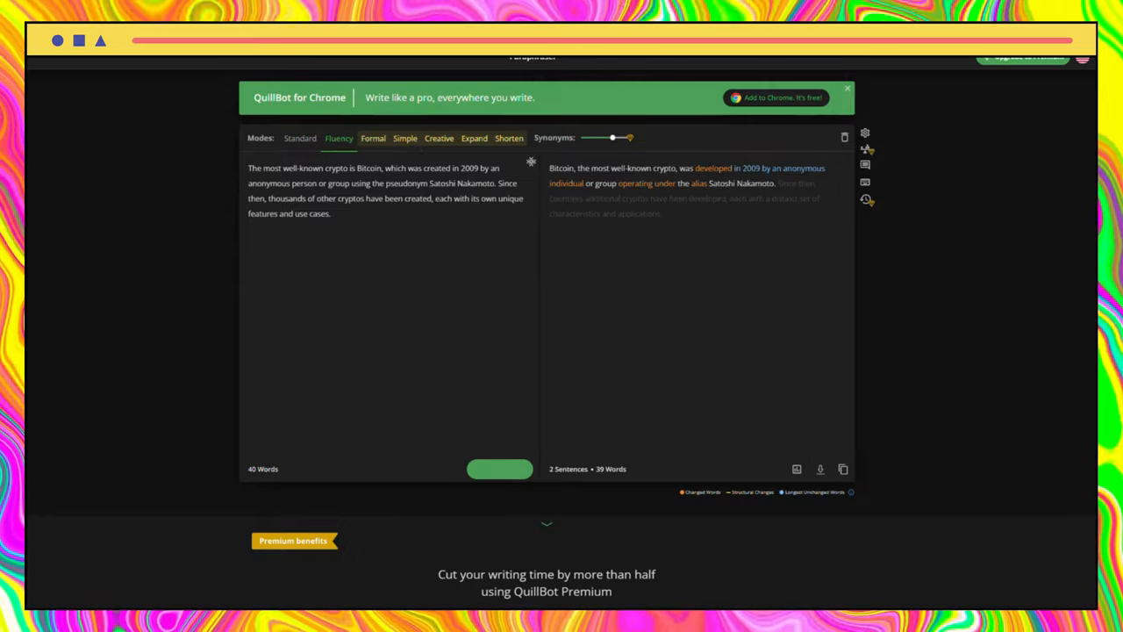
left_click_drag(613, 137, 597, 137)
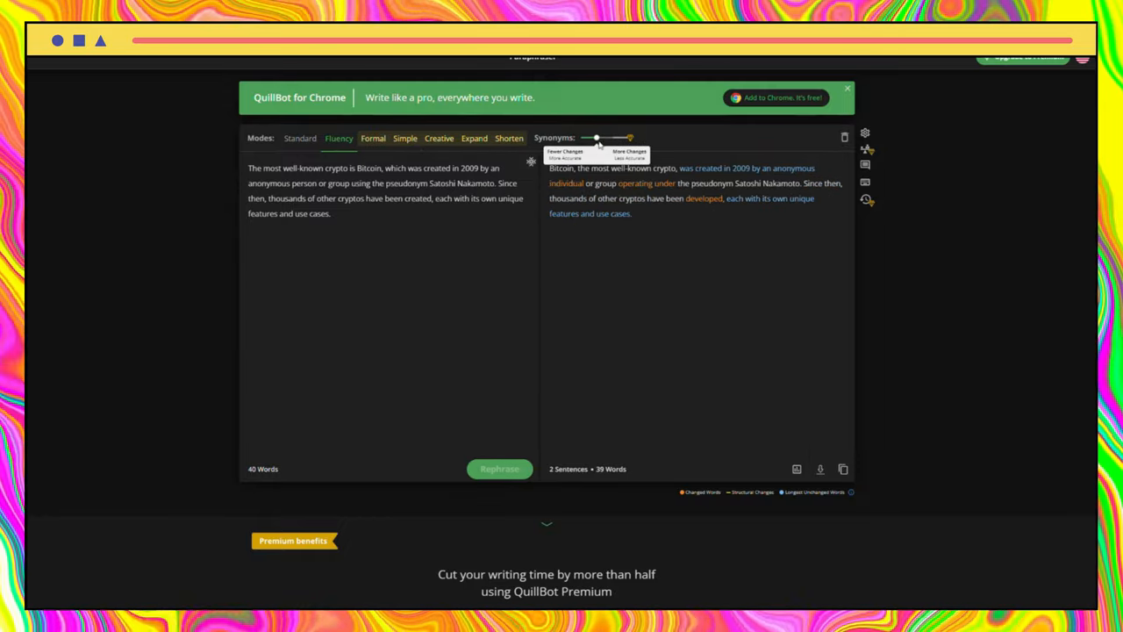
left_click_drag(597, 137, 581, 137)
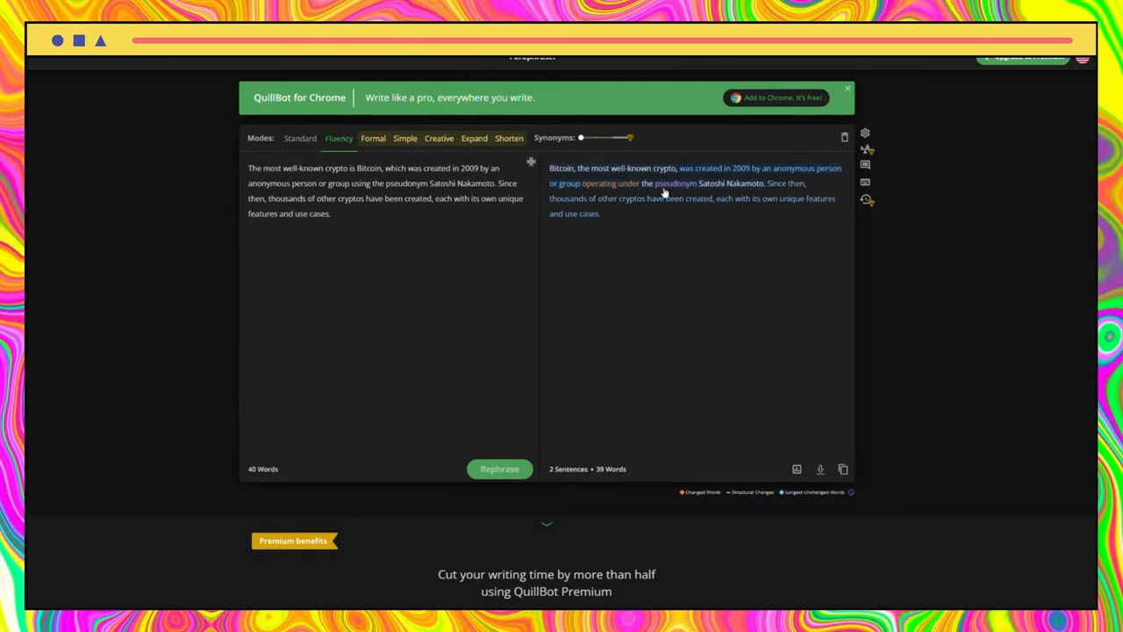